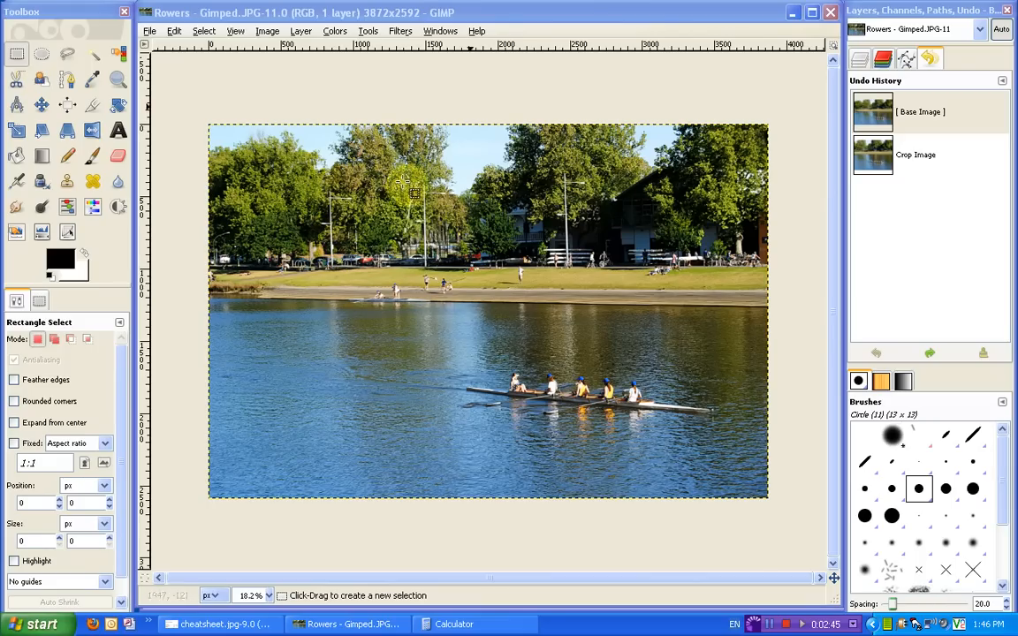
pyautogui.moveTo(511, 327)
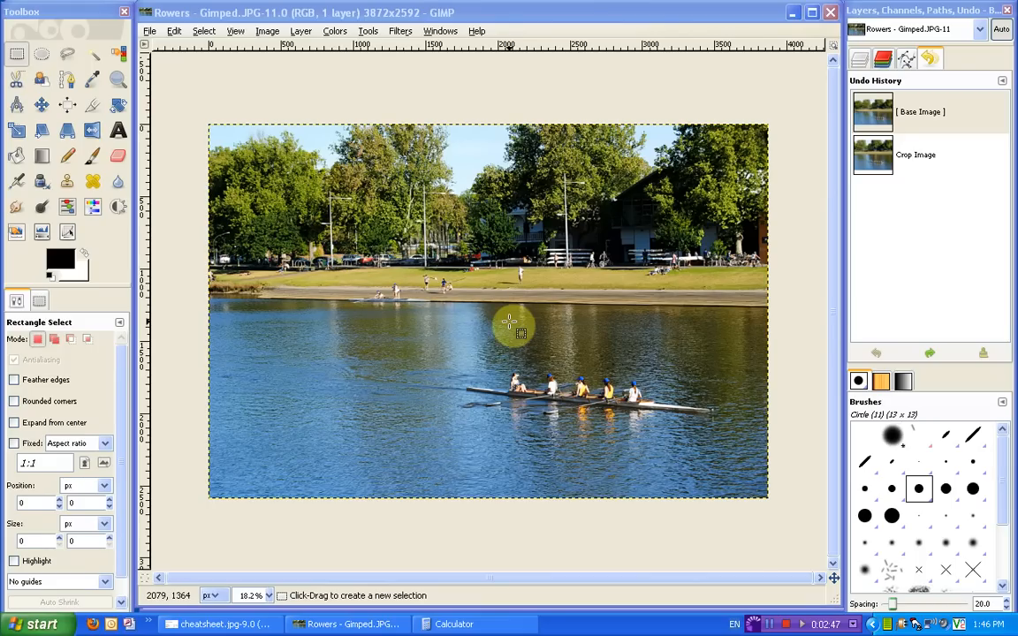
pyautogui.moveTo(380, 278)
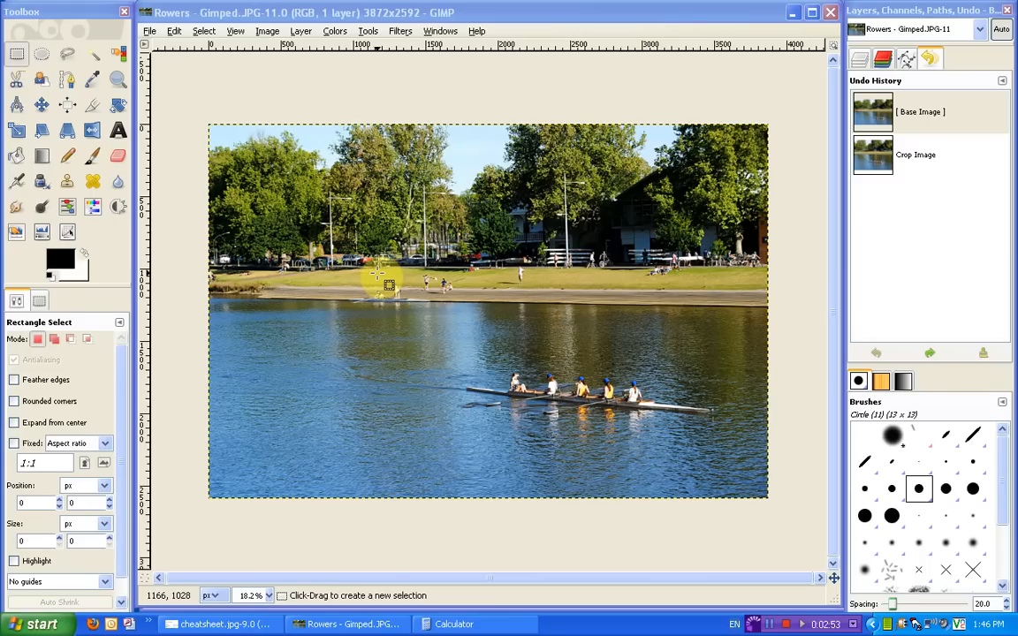
pyautogui.moveTo(396, 335)
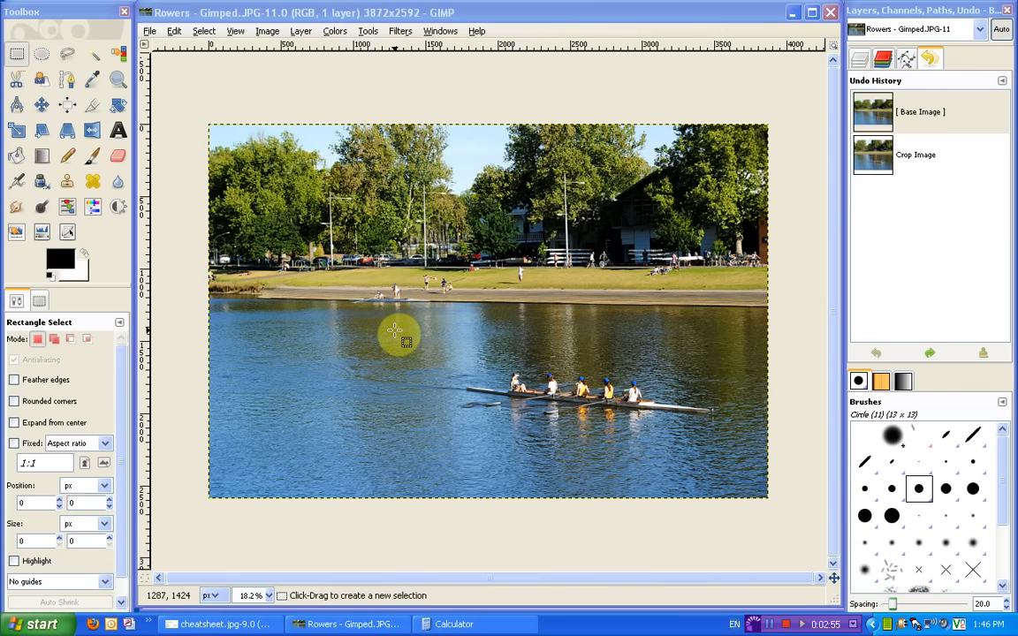
pyautogui.moveTo(194, 380)
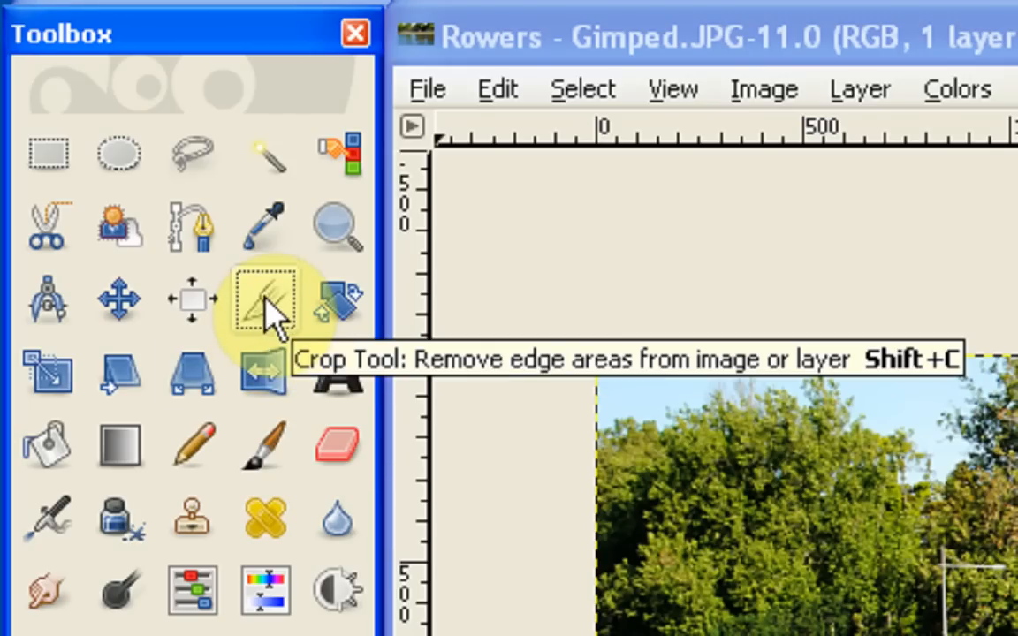
# Activate the Crop Tool with Fixed aspect ratio enabled at the photo's 3872:2592 proportions
pyautogui.click(265, 299)
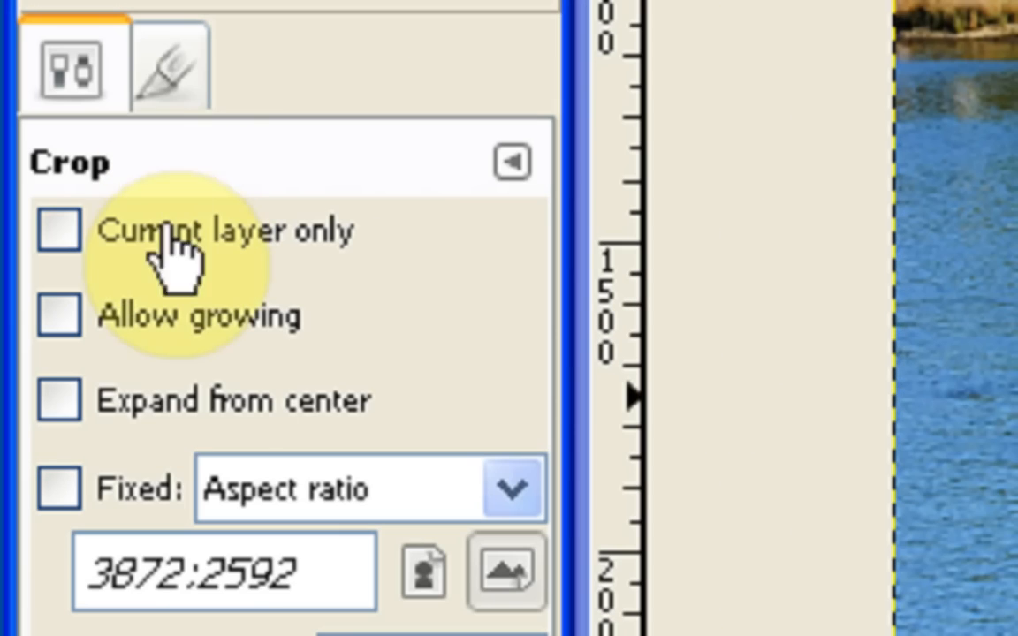
pyautogui.click(59, 230)
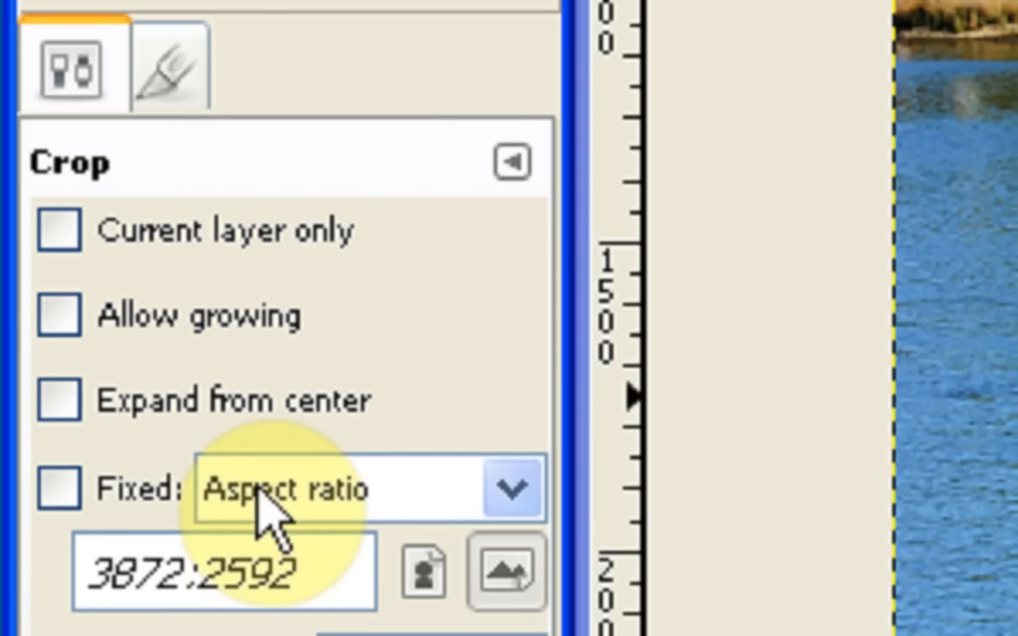
pyautogui.click(58, 488)
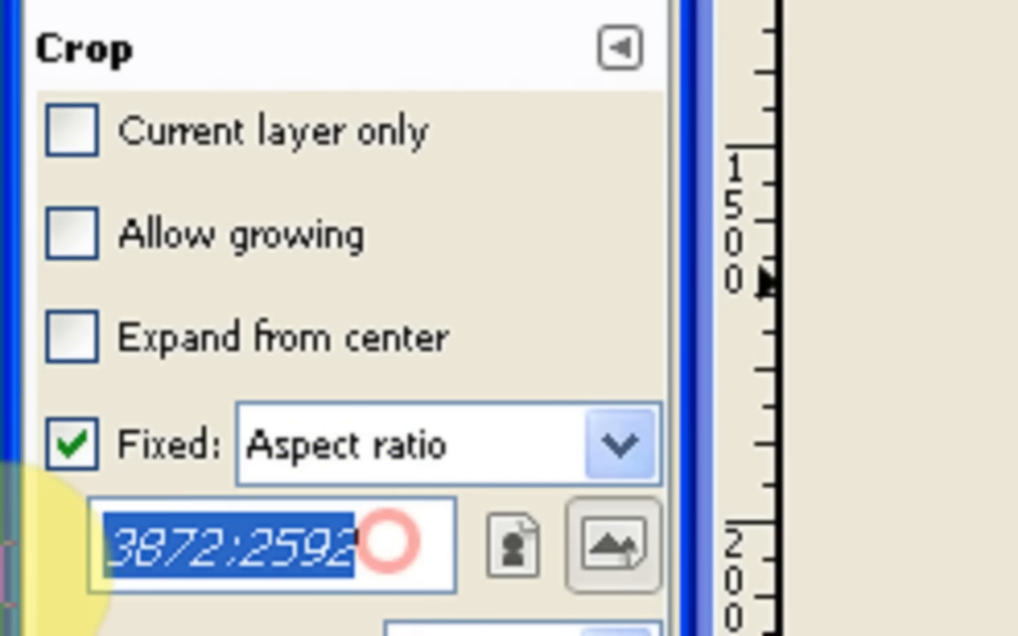
# Change the fixed crop aspect ratio from 3872:2592 to 5:4
pyautogui.write('5:4')
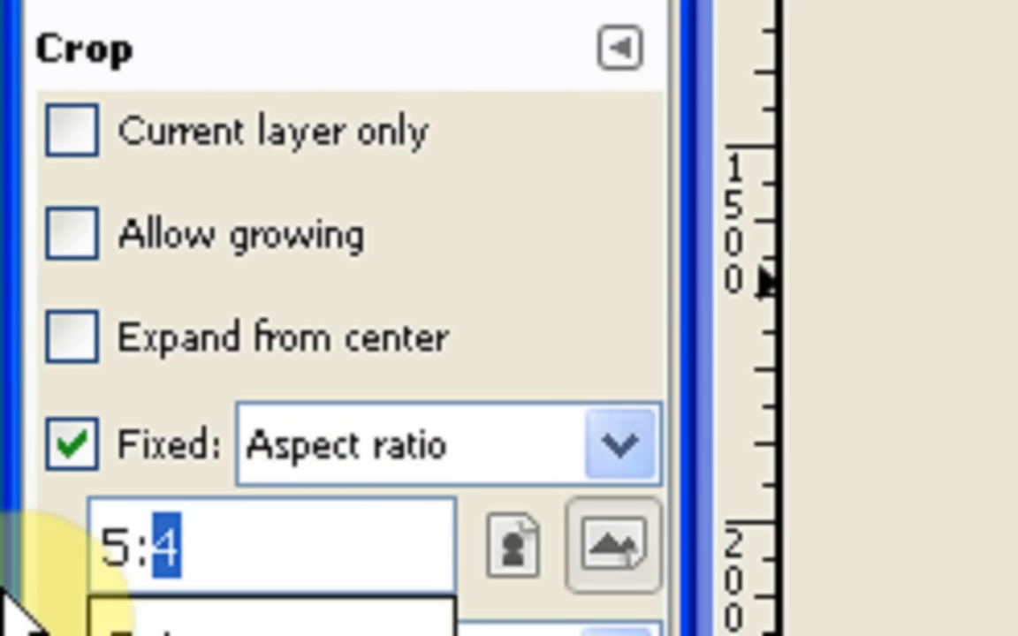
pyautogui.press('Backspace')
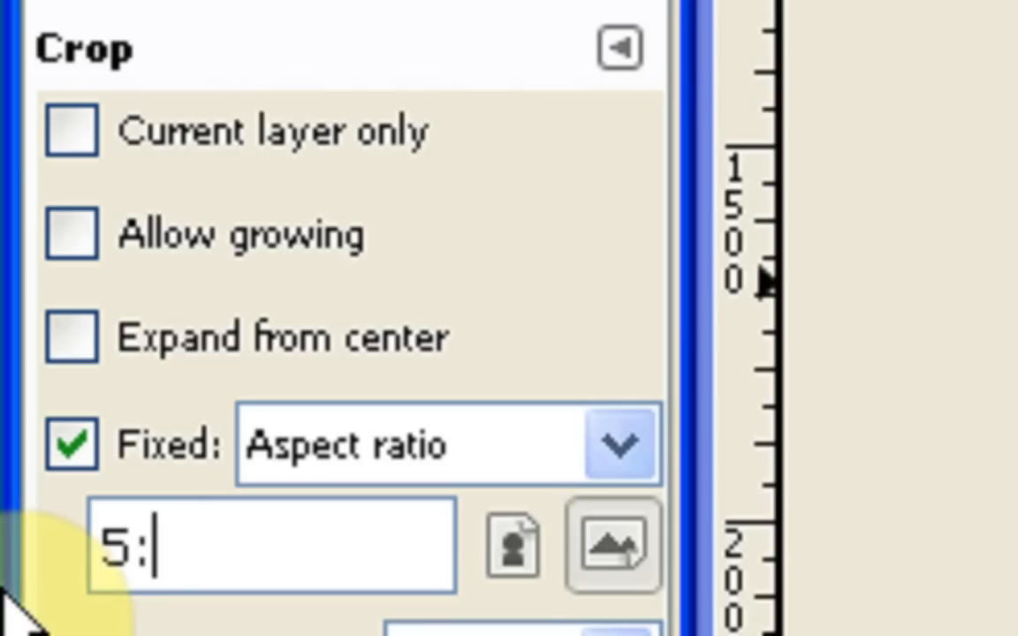
pyautogui.write('4')
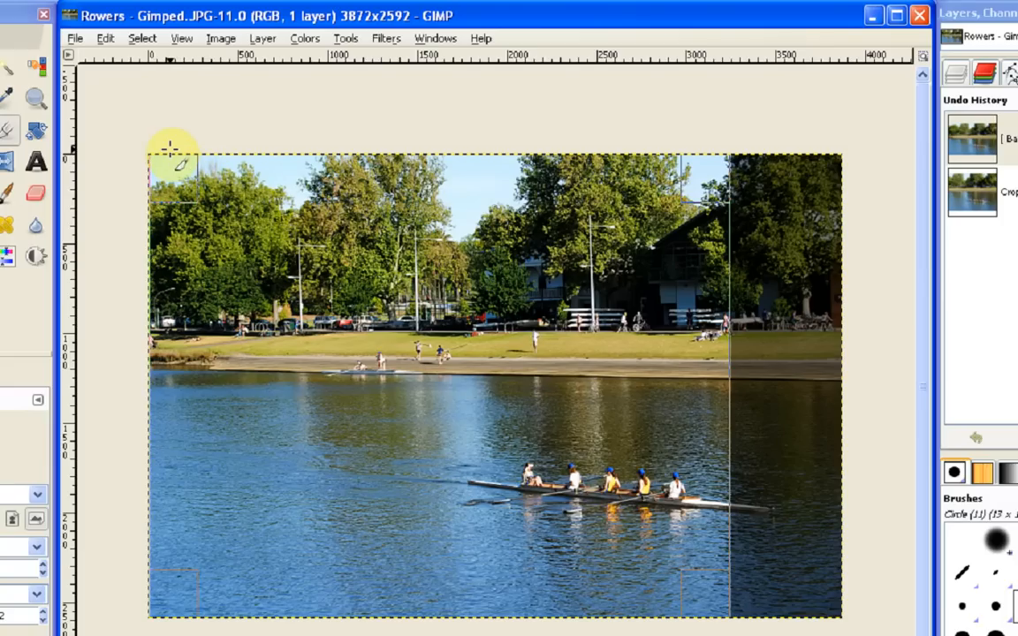
pyautogui.moveTo(204, 336)
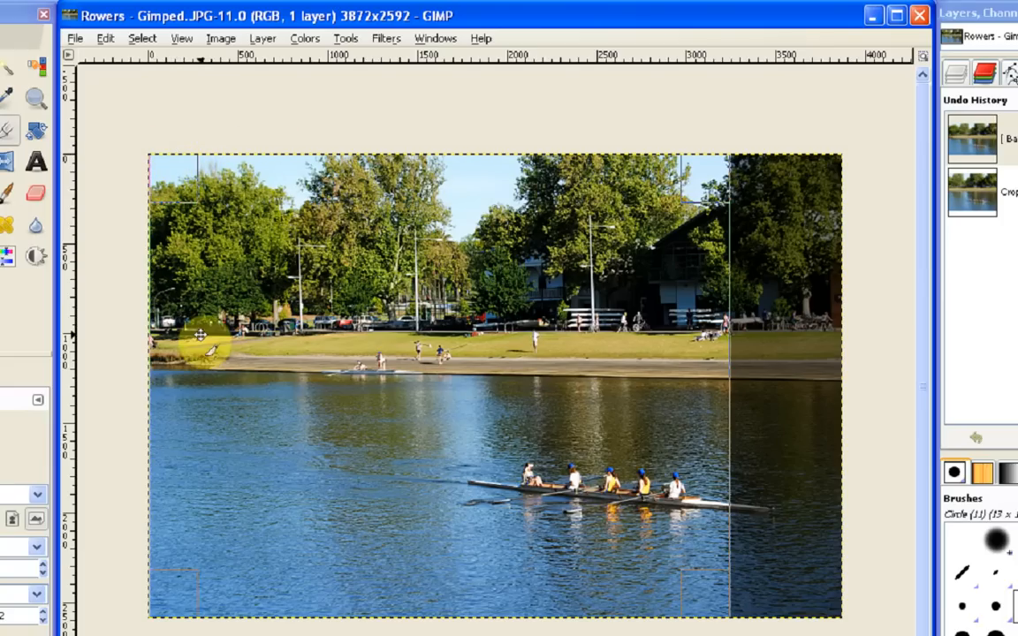
pyautogui.moveTo(380, 358)
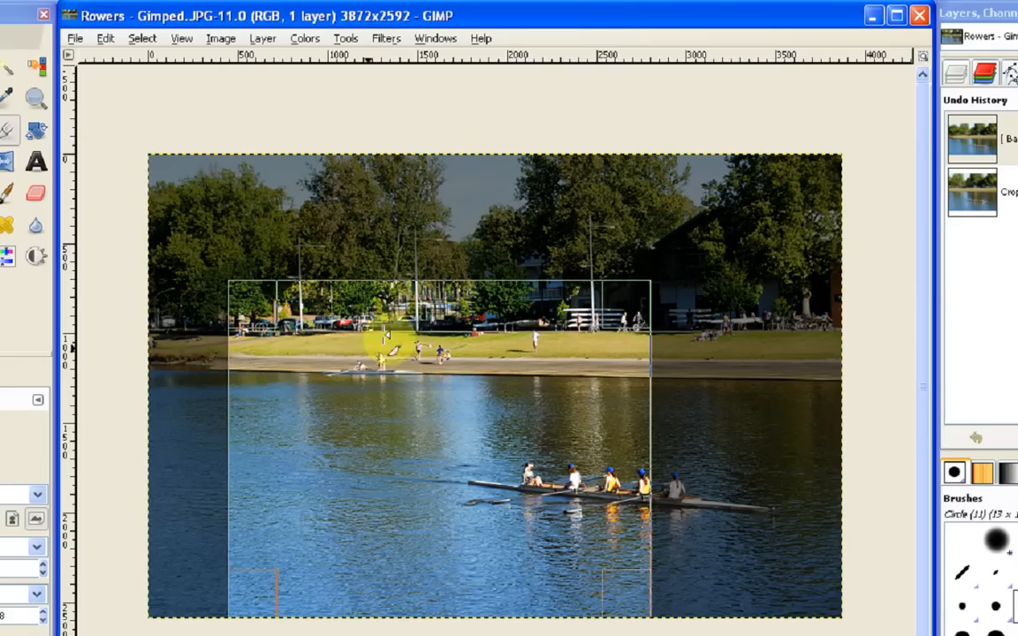
# Drag a 5:4 crop rectangle over the photo, excluding its left-hand strip
pyautogui.moveTo(385, 334); pyautogui.dragTo(372, 403)
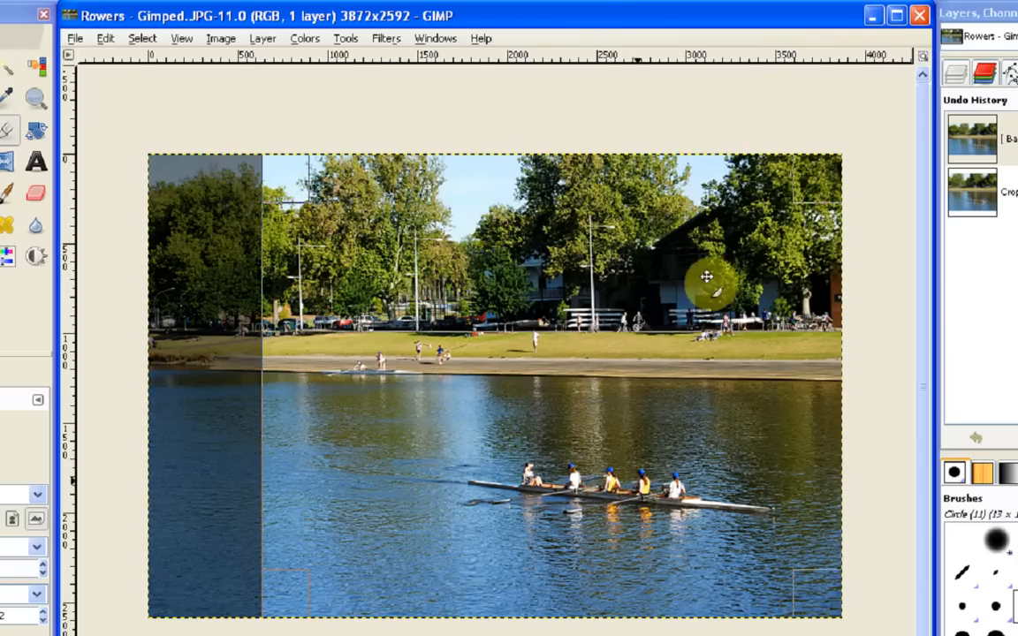
pyautogui.moveTo(530, 442)
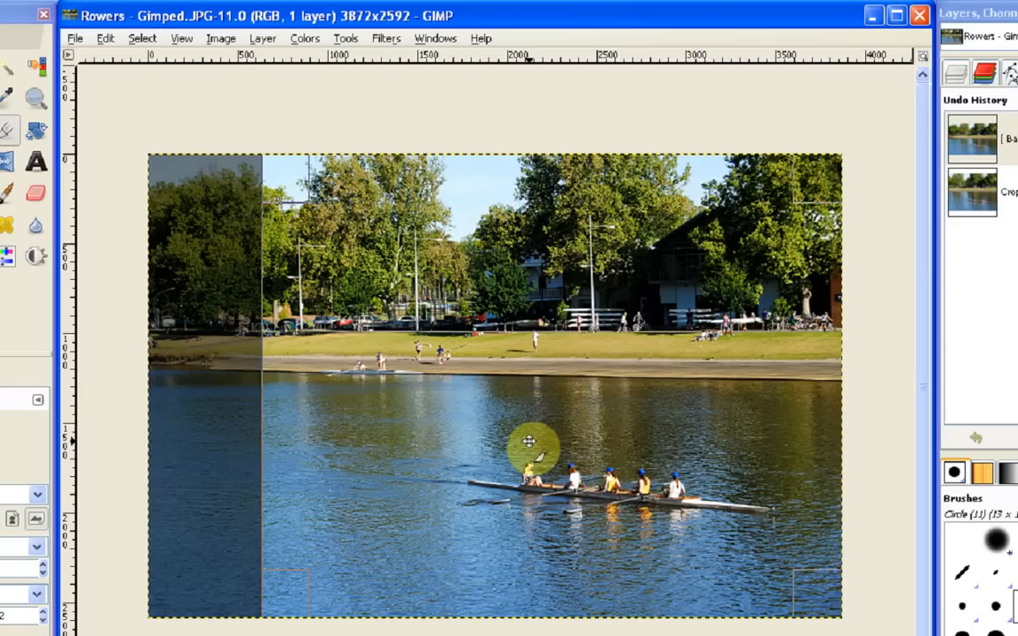
pyautogui.moveTo(324, 289)
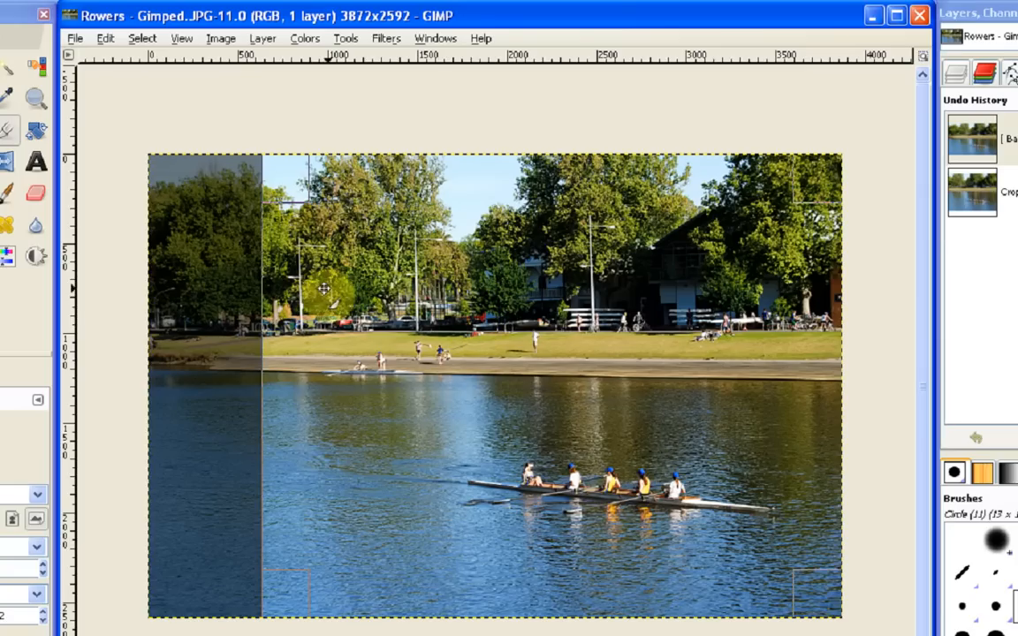
pyautogui.moveTo(521, 433)
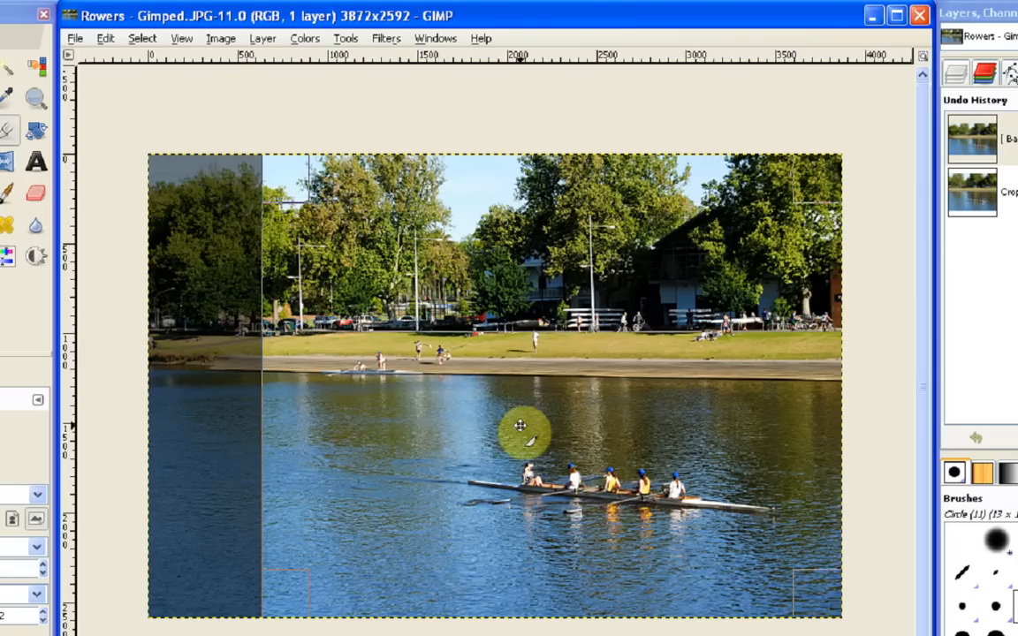
pyautogui.moveTo(555, 399)
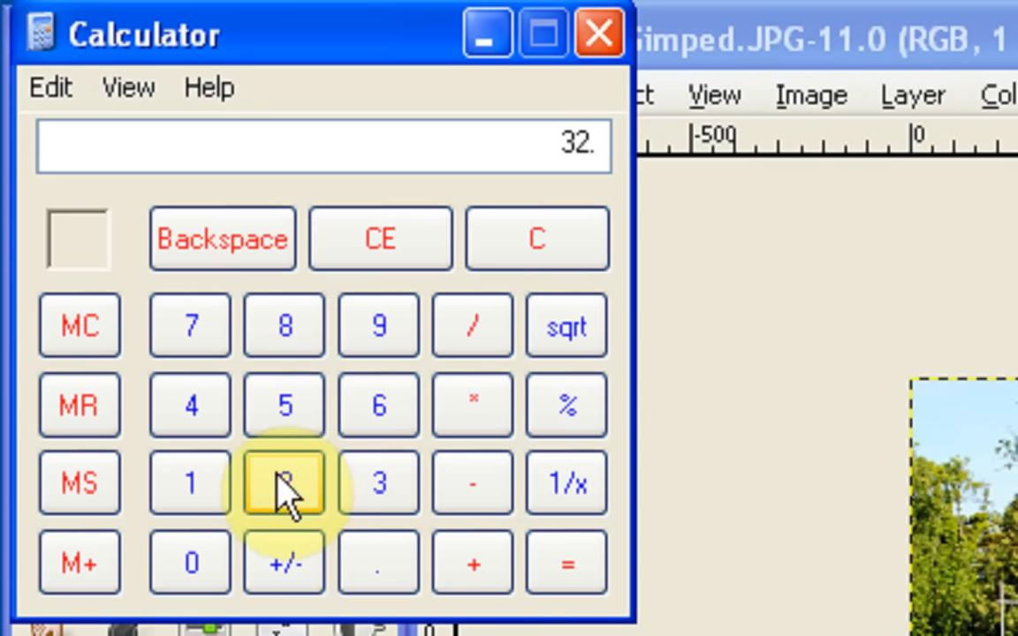
# Divide 3240 by 300 in Calculator, giving a 10.8-inch print width
pyautogui.click(473, 324)
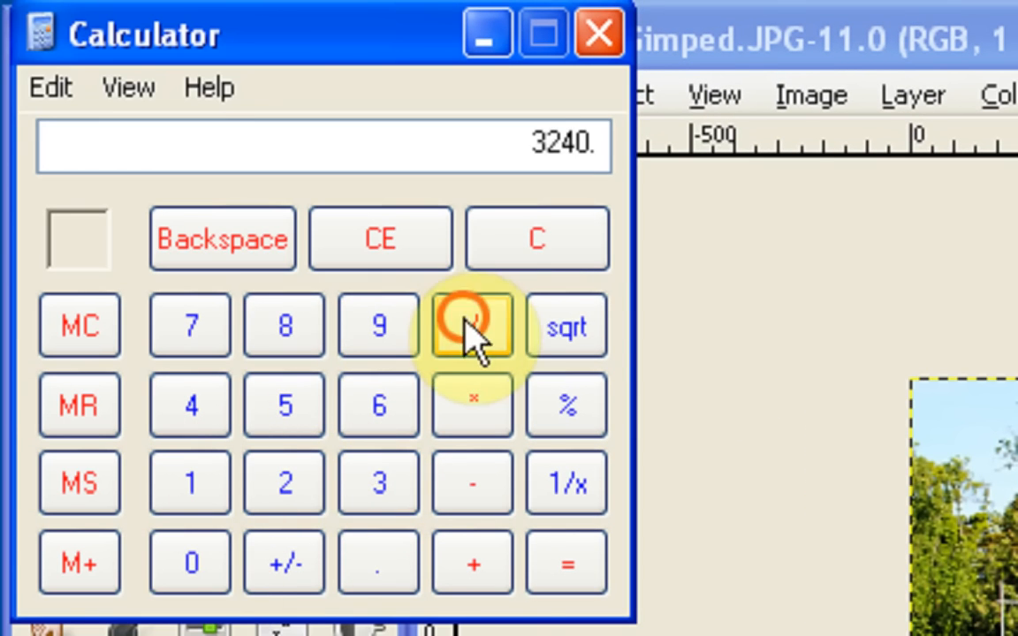
pyautogui.click(567, 564)
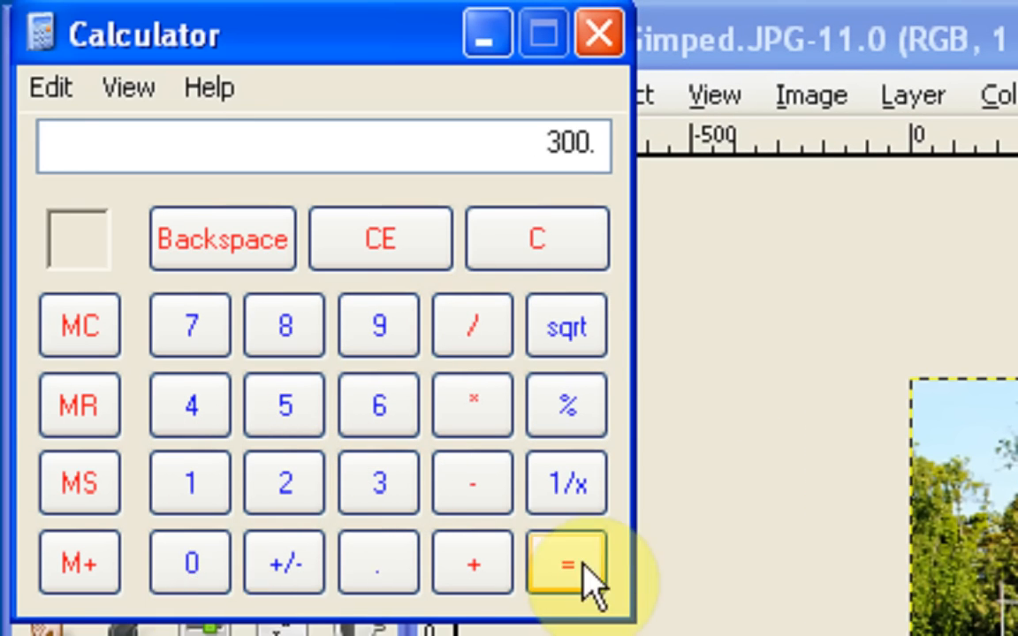
pyautogui.click(566, 563)
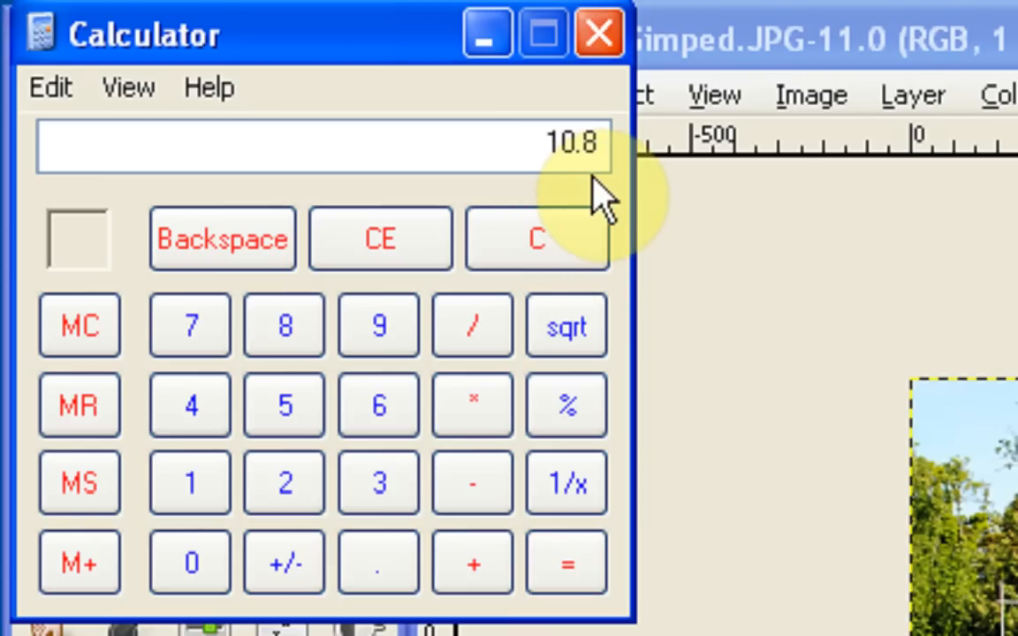
pyautogui.moveTo(602, 212)
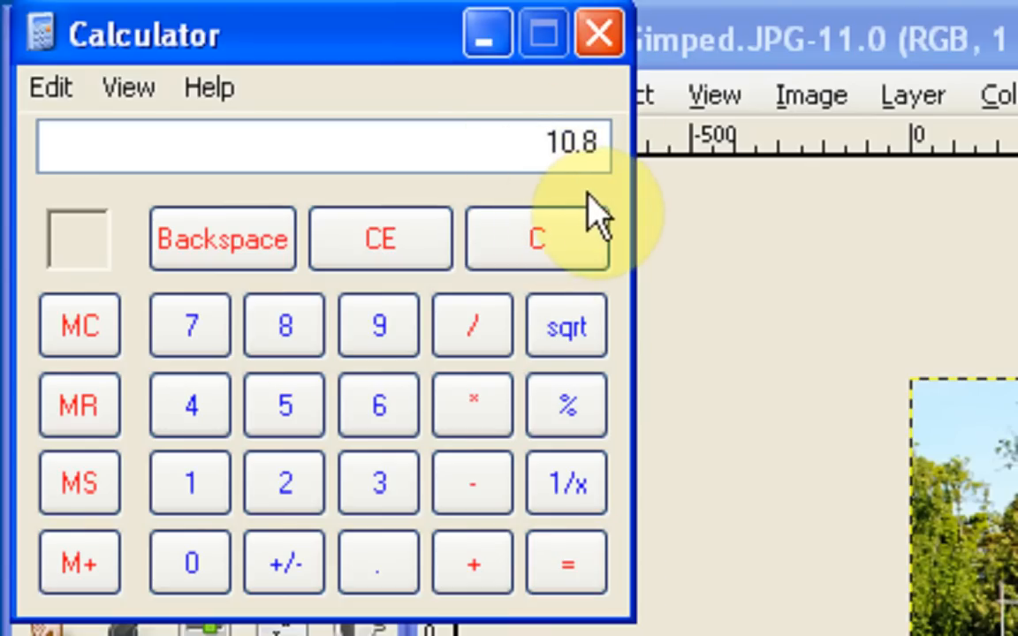
pyautogui.moveTo(593, 221)
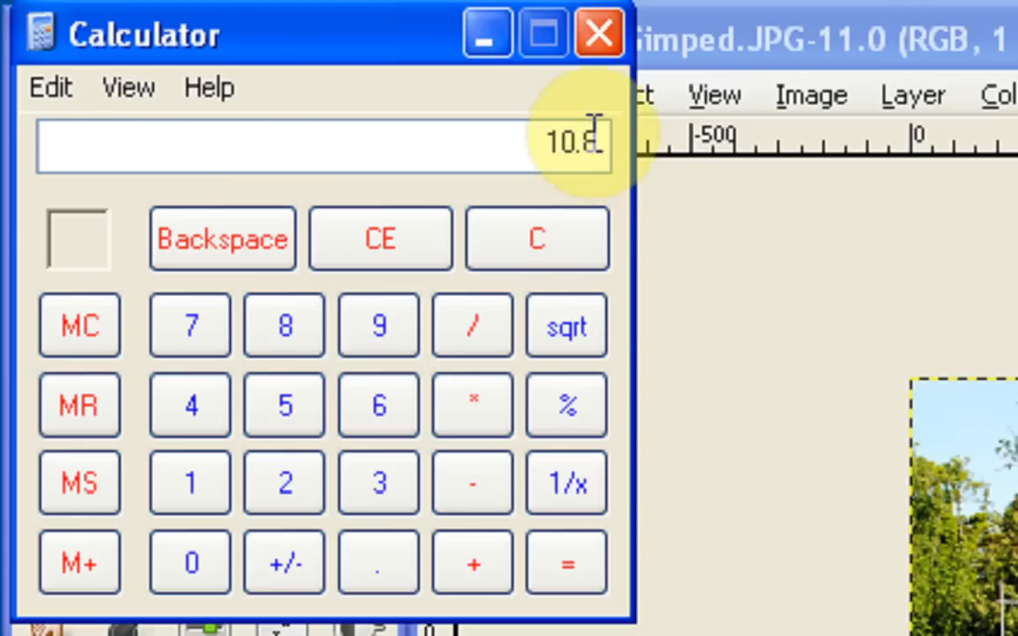
pyautogui.moveTo(522, 146)
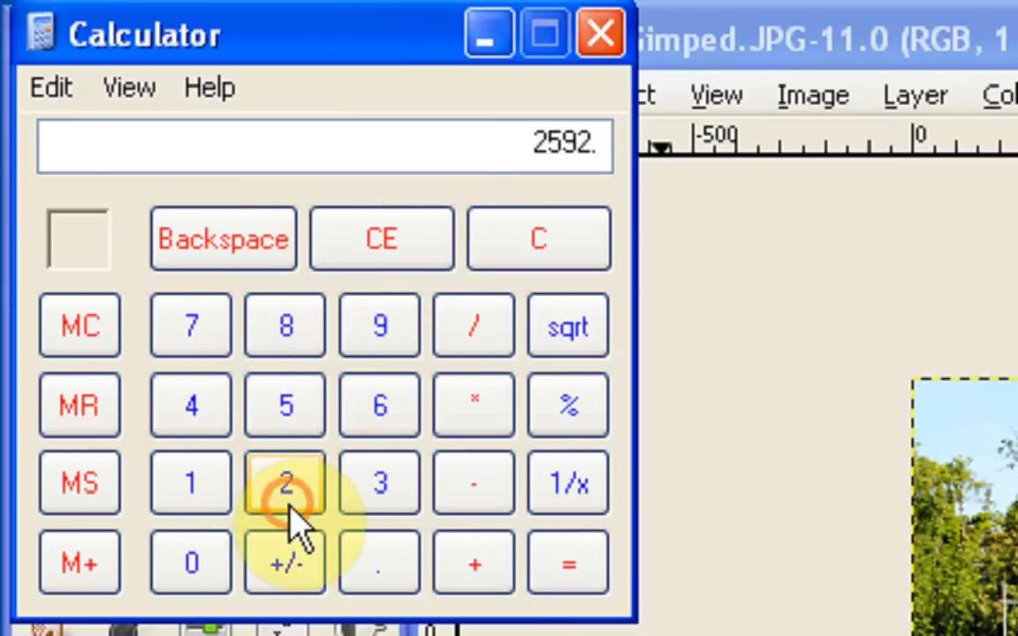
pyautogui.moveTo(379, 484)
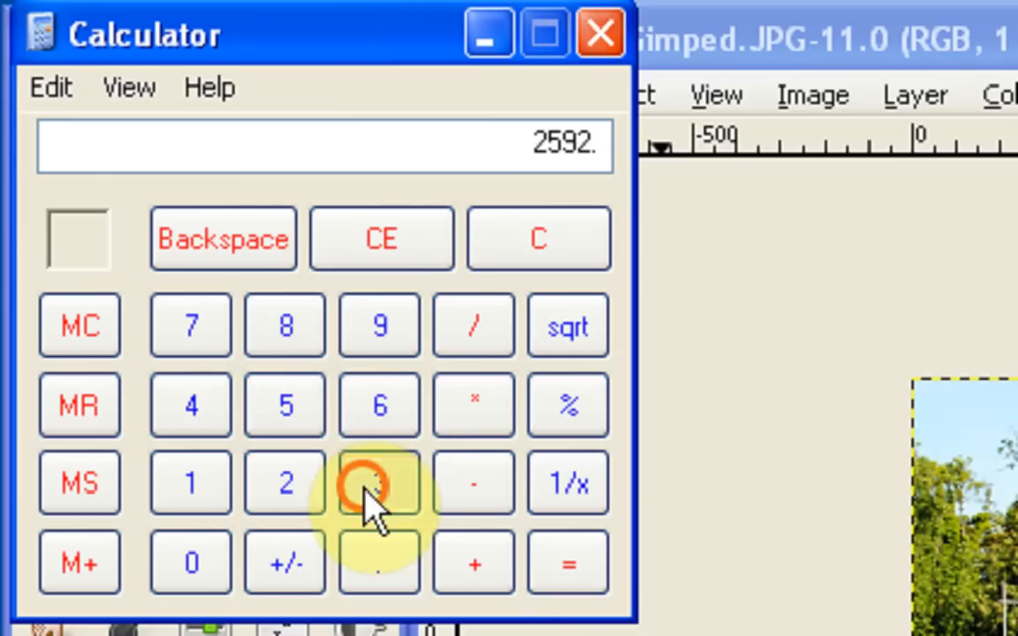
# Divide 2592 by 300 in Calculator, giving an 8.64-inch print height
pyautogui.click(538, 237)
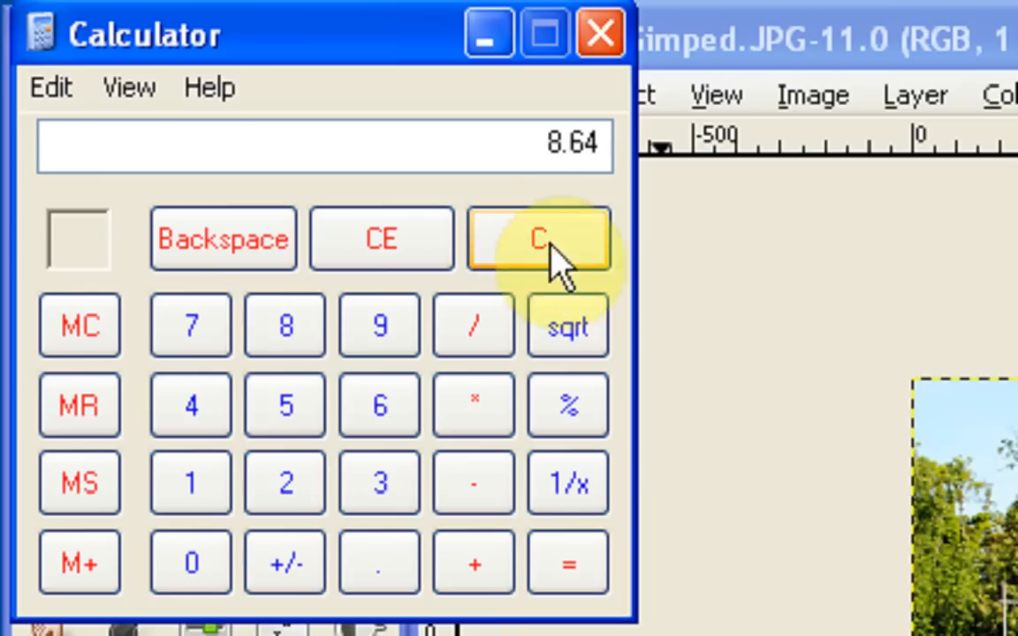
pyautogui.moveTo(588, 190)
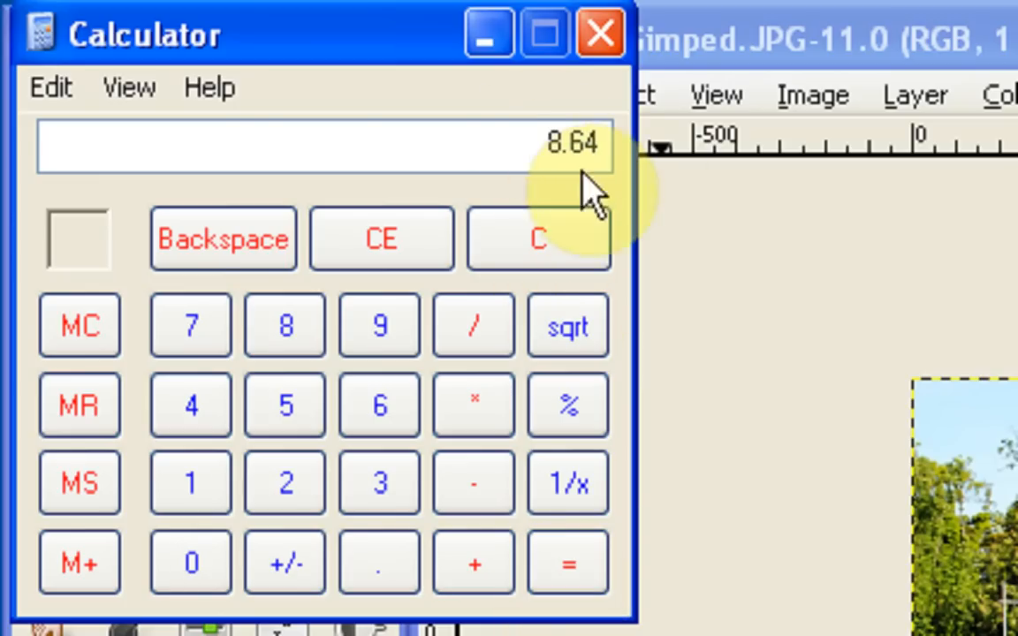
pyautogui.moveTo(579, 163)
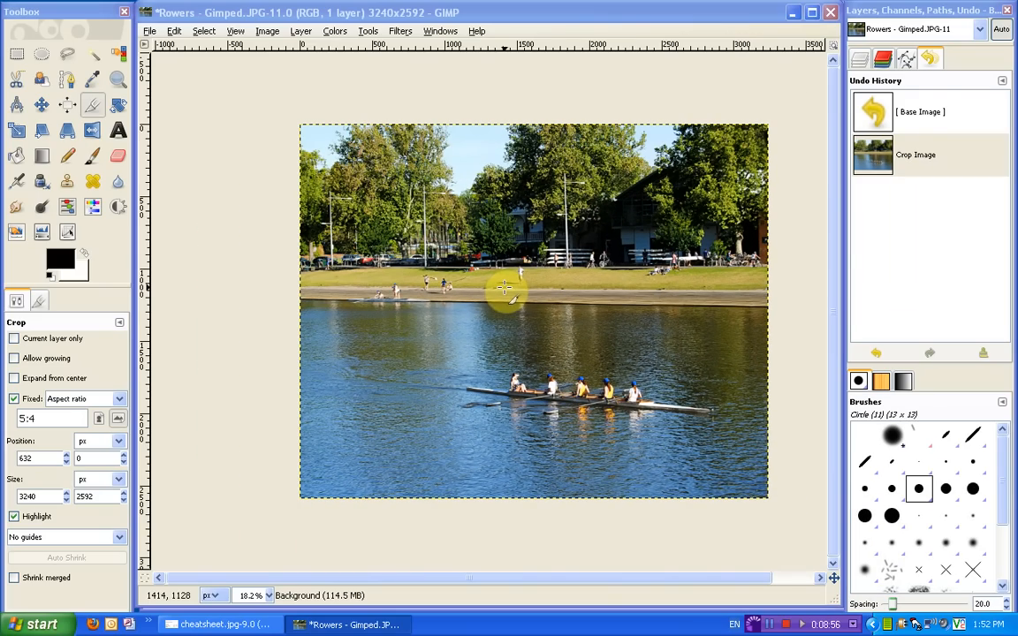
pyautogui.moveTo(457, 158)
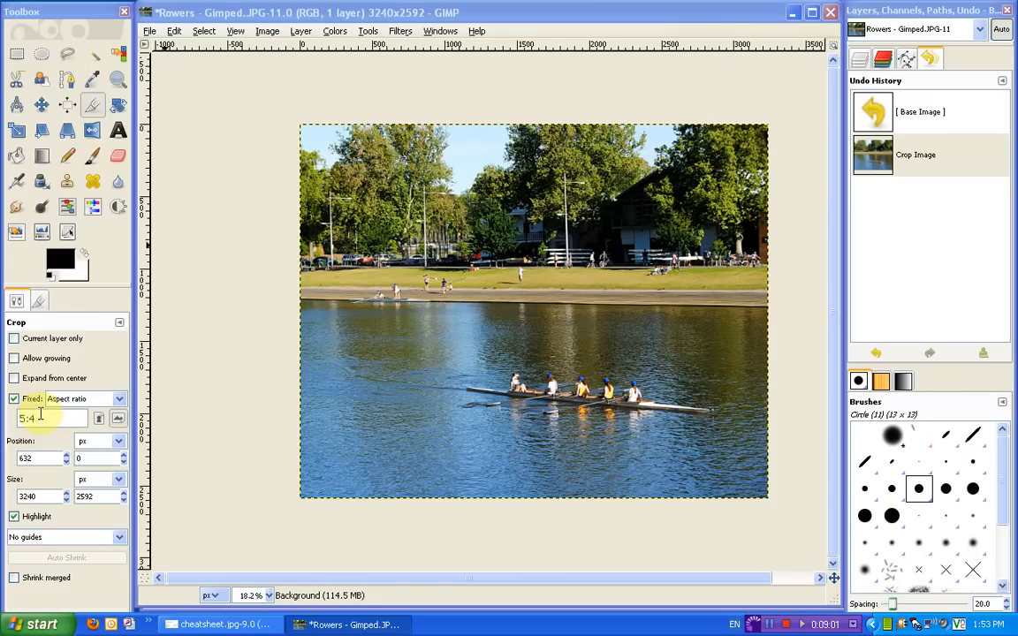
pyautogui.moveTo(231, 317)
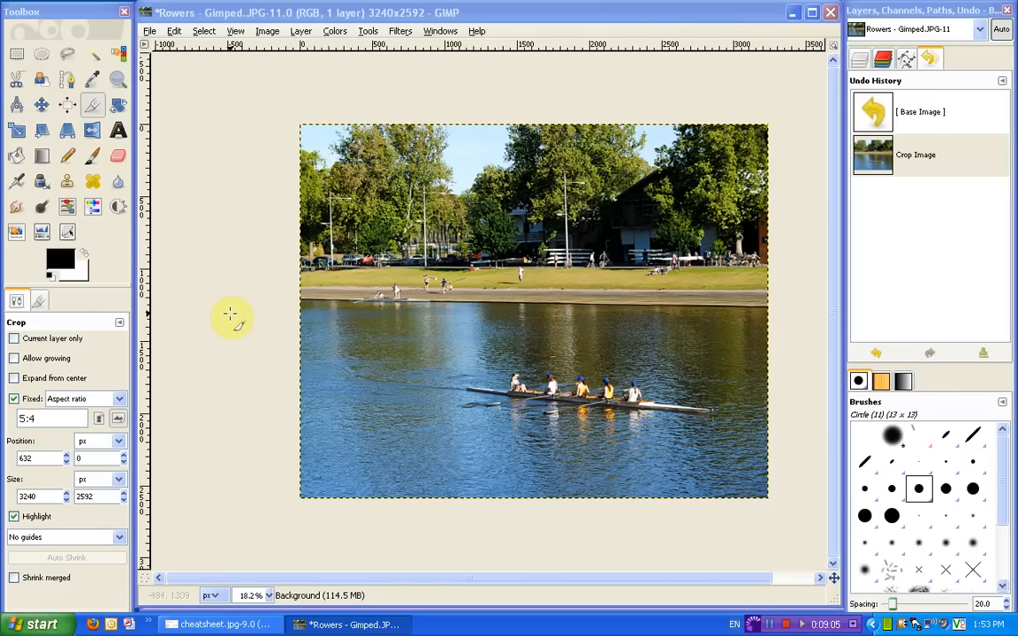
pyautogui.moveTo(527, 211)
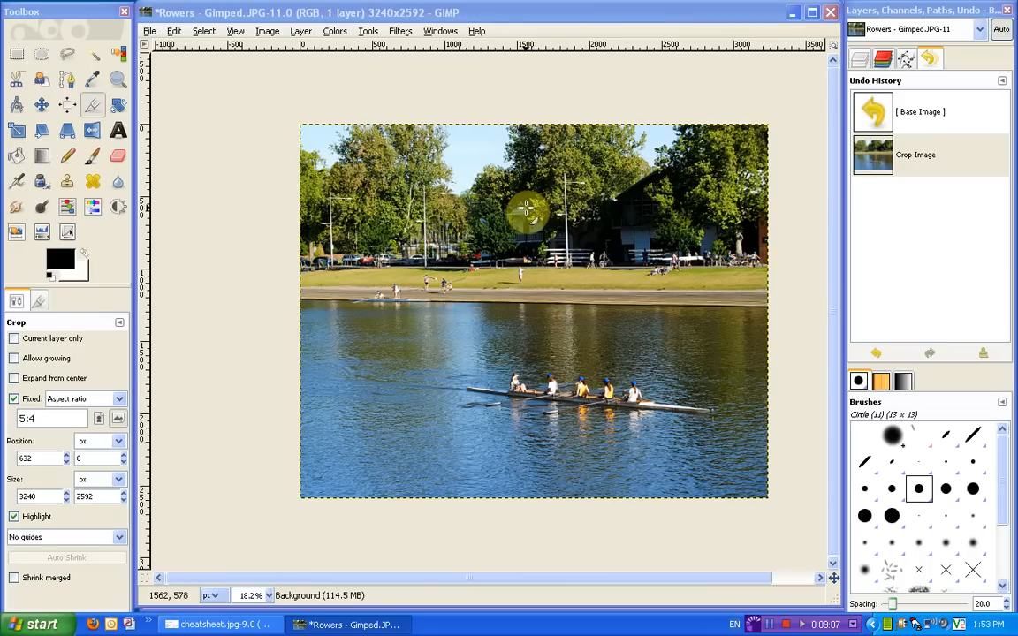